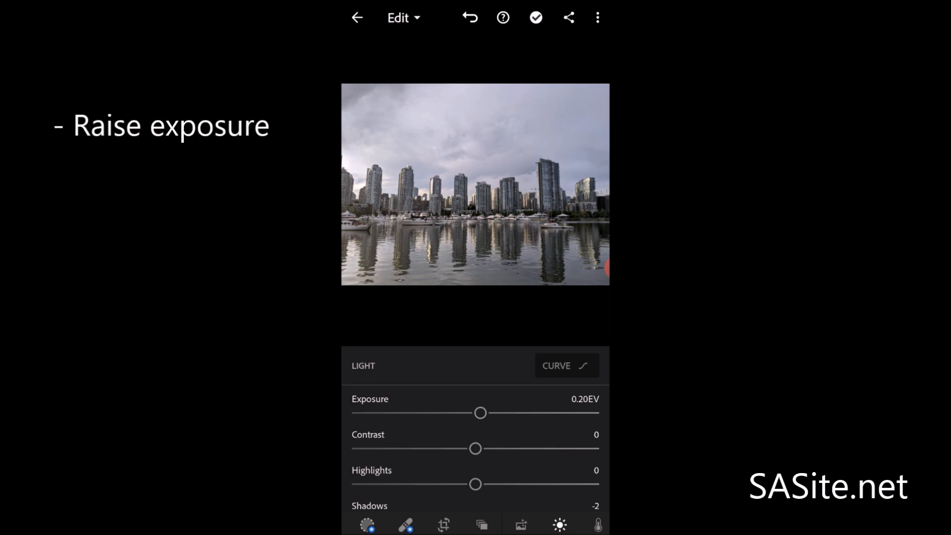
Raise Exposure to 0.95 EV and Contrast to 26 for a brighter, punchier skyline
{"action": "left_click_drag", "start_coordinate": [479, 412], "coordinate": [486, 412]}
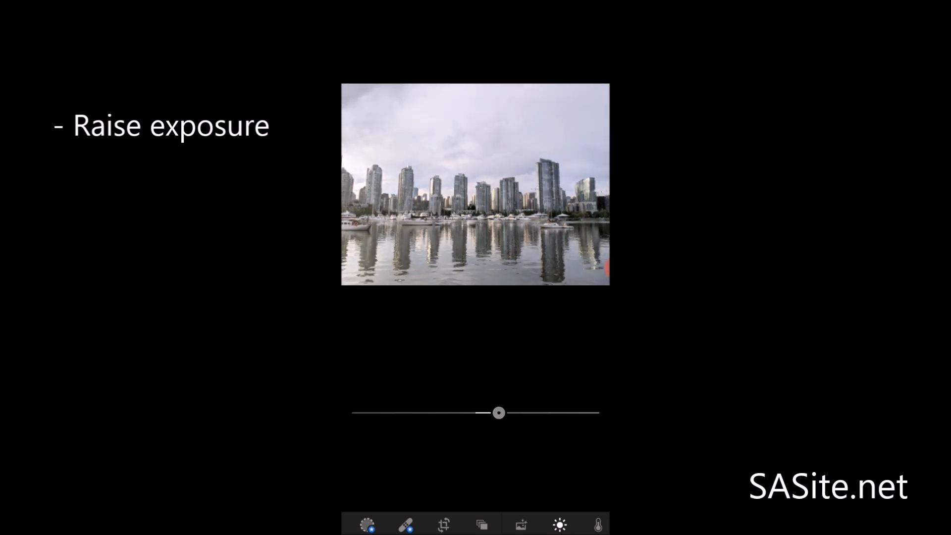
{"action": "left_click_drag", "start_coordinate": [500, 412], "coordinate": [482, 448]}
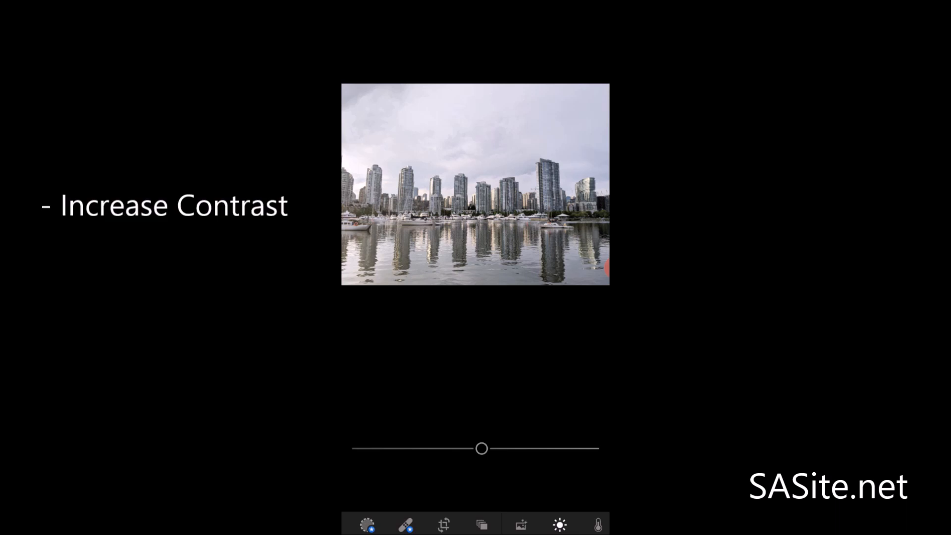
{"action": "left_click_drag", "start_coordinate": [482, 448], "coordinate": [506, 448]}
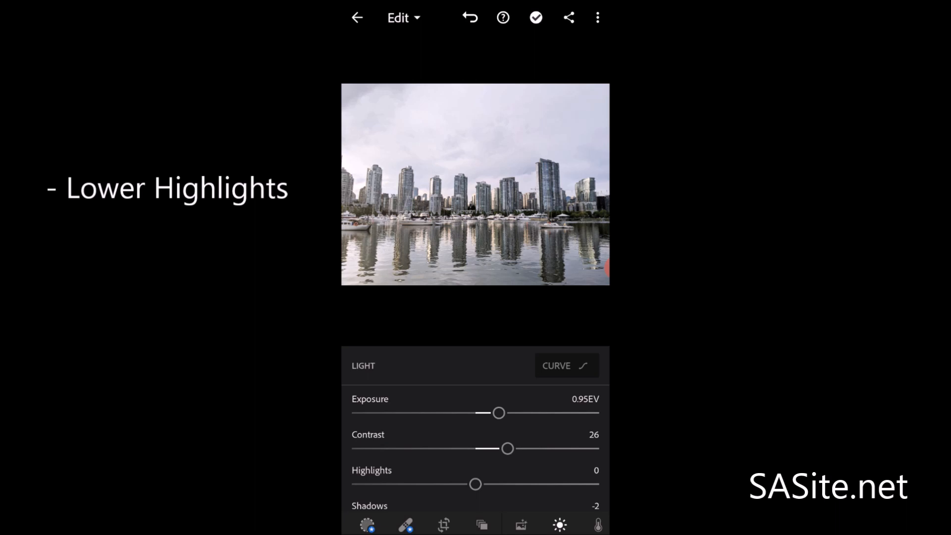
Lower Highlights to -26 to tone down the bright sky
{"action": "left_click_drag", "start_coordinate": [475, 485], "coordinate": [443, 484]}
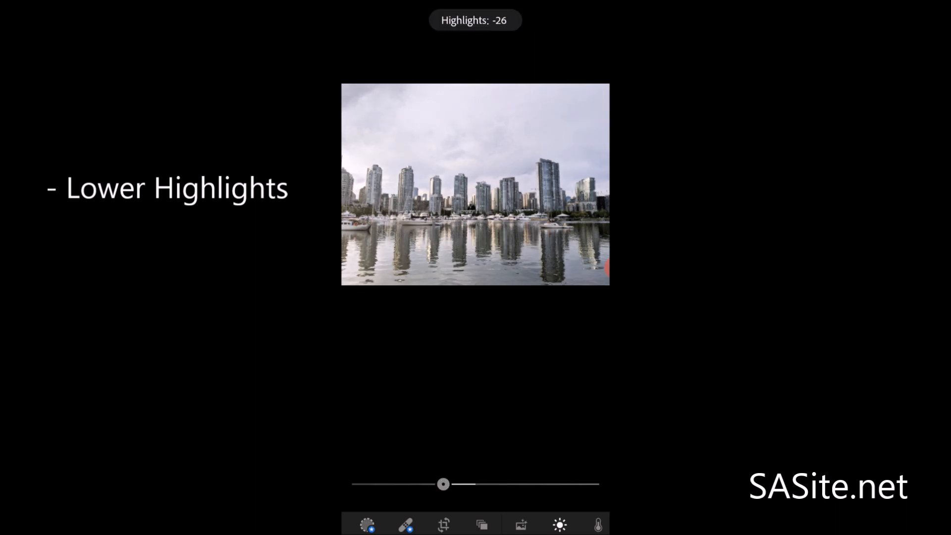
{"action": "left_click_drag", "start_coordinate": [444, 484], "coordinate": [442, 484]}
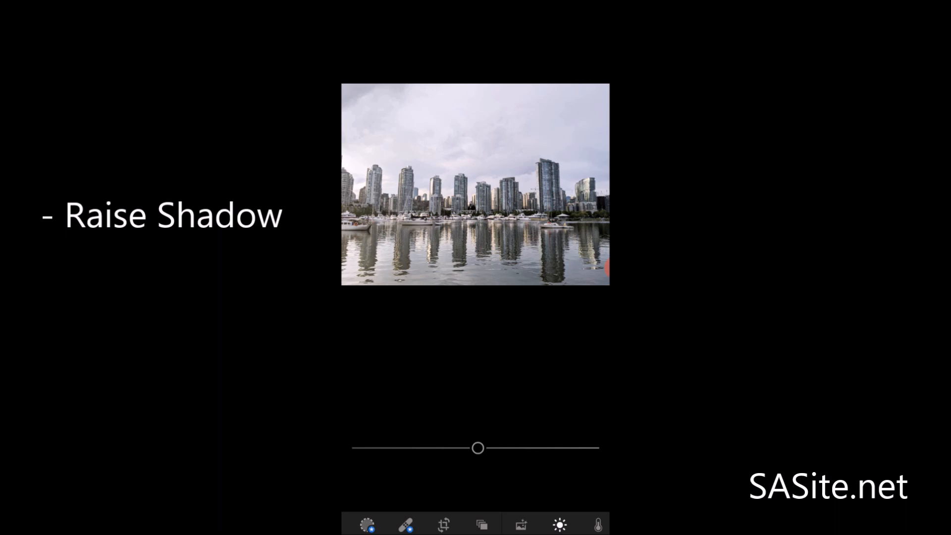
Raise Shadows to about 22 to lift detail in the darker buildings
{"action": "left_click_drag", "start_coordinate": [478, 448], "coordinate": [494, 448]}
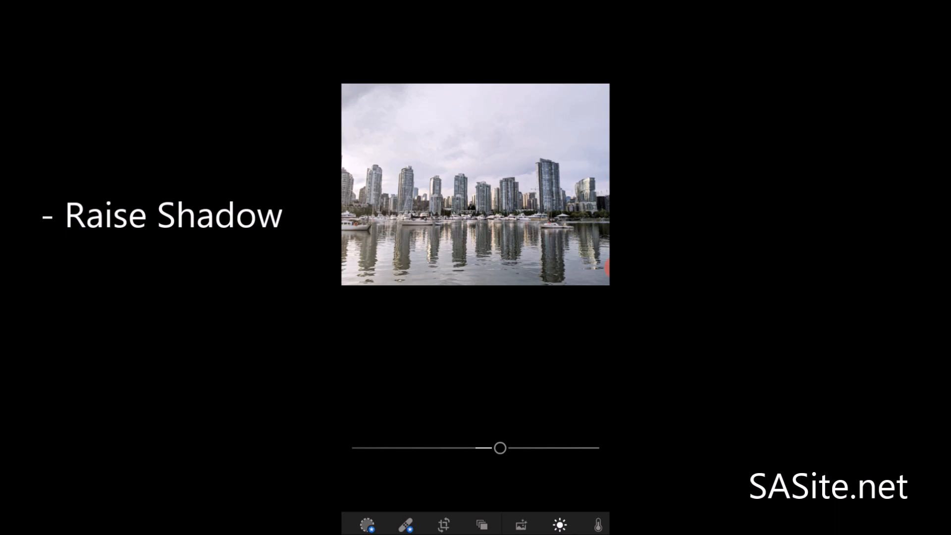
{"action": "left_click_drag", "start_coordinate": [479, 448], "coordinate": [503, 448]}
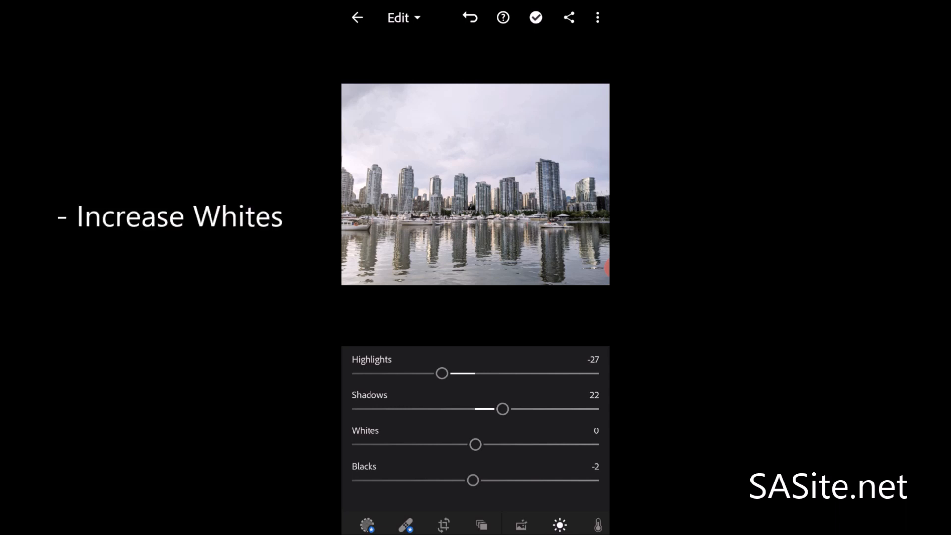
Nudge Whites up slightly and lower Blacks to -18
{"action": "left_click", "coordinate": [475, 444]}
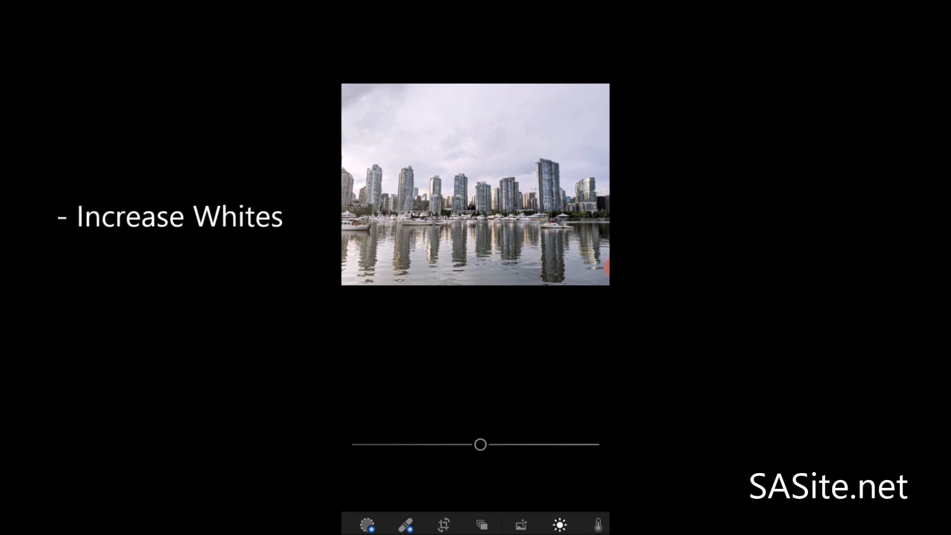
{"action": "left_click_drag", "start_coordinate": [480, 444], "coordinate": [492, 444]}
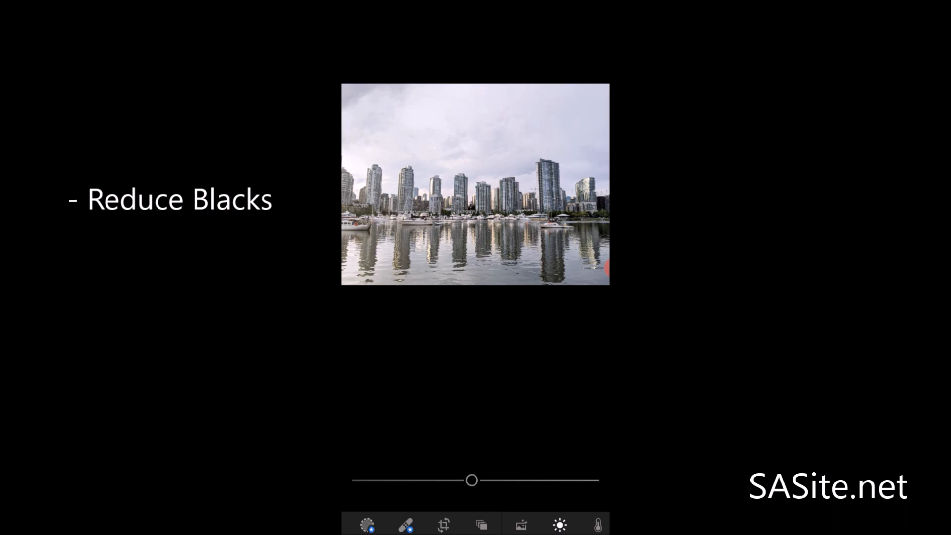
{"action": "left_click_drag", "start_coordinate": [472, 480], "coordinate": [453, 479]}
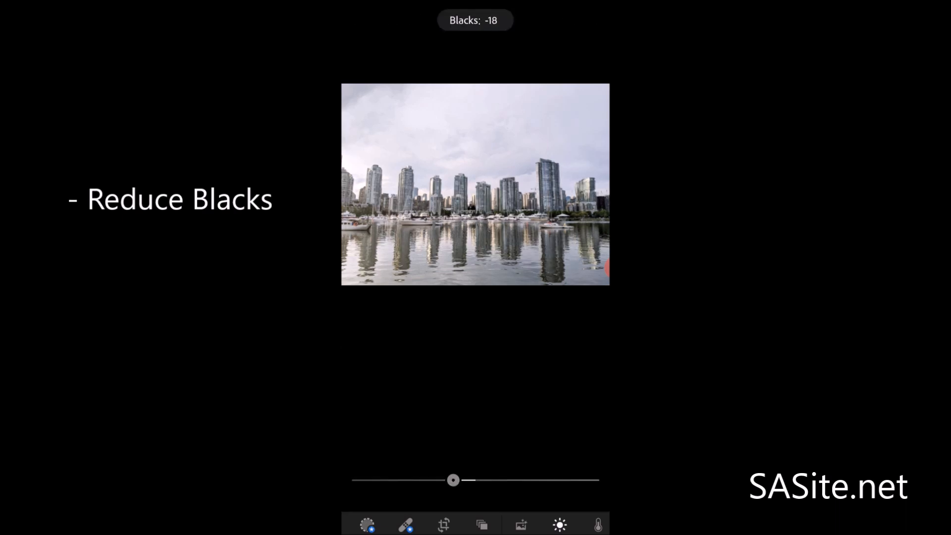
{"action": "left_click_drag", "start_coordinate": [453, 480], "coordinate": [433, 479]}
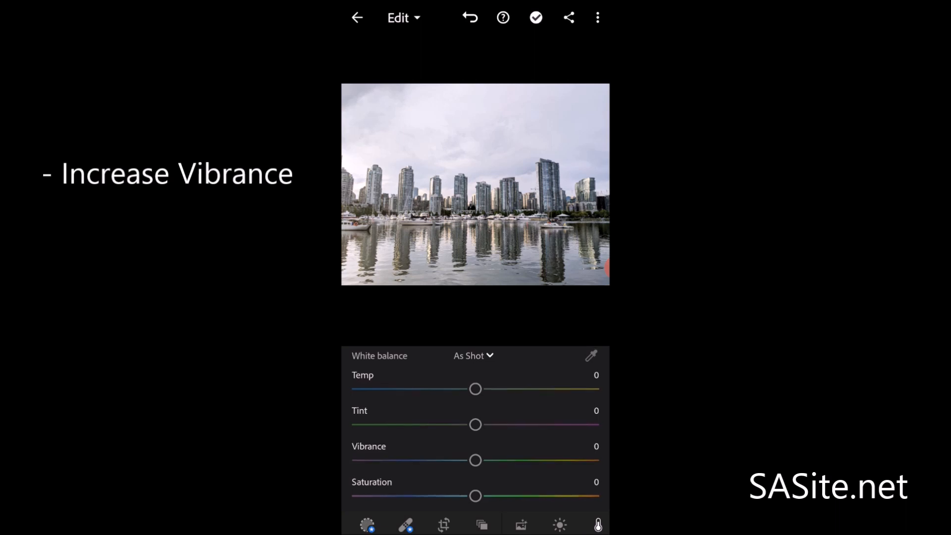
Set Vibrance to 40 in the Color panel
{"action": "left_click_drag", "start_coordinate": [475, 461], "coordinate": [525, 461]}
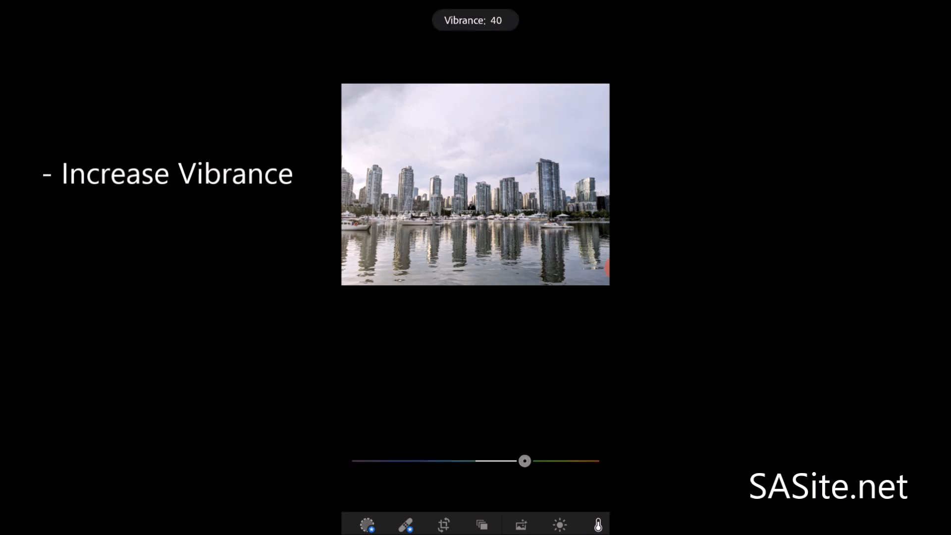
{"action": "left_click_drag", "start_coordinate": [525, 461], "coordinate": [528, 461]}
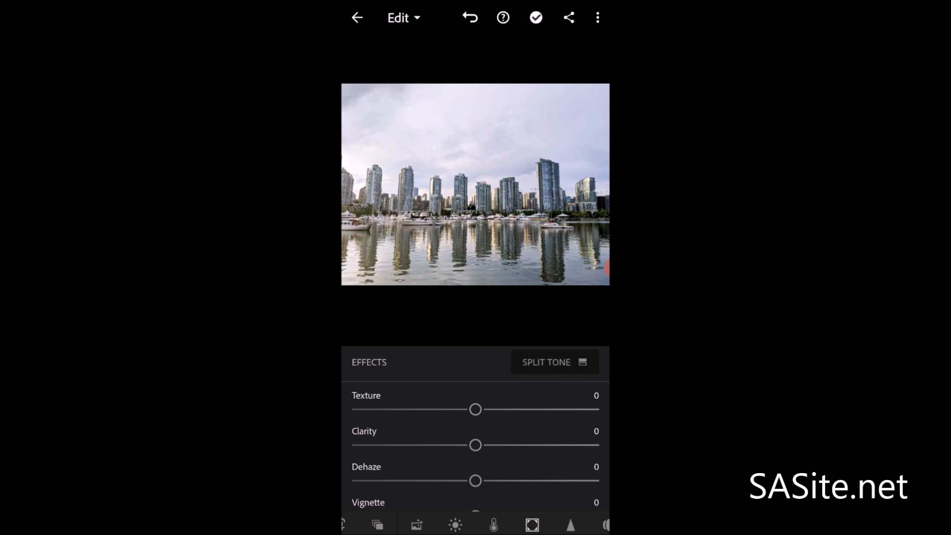
Apply a dark Vignette of -53 to shade the photo's edges and corners
{"action": "left_click_drag", "start_coordinate": [476, 474], "coordinate": [507, 474]}
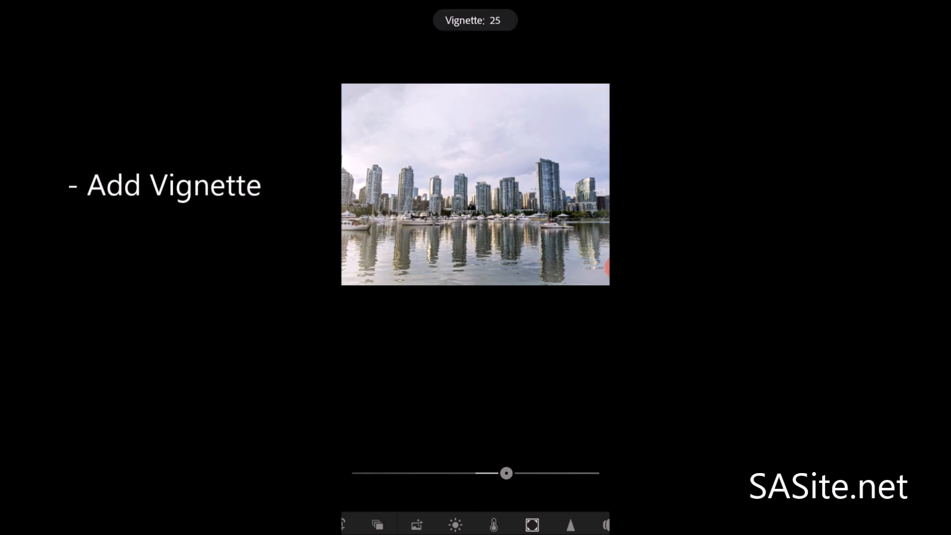
{"action": "left_click_drag", "start_coordinate": [507, 474], "coordinate": [574, 473]}
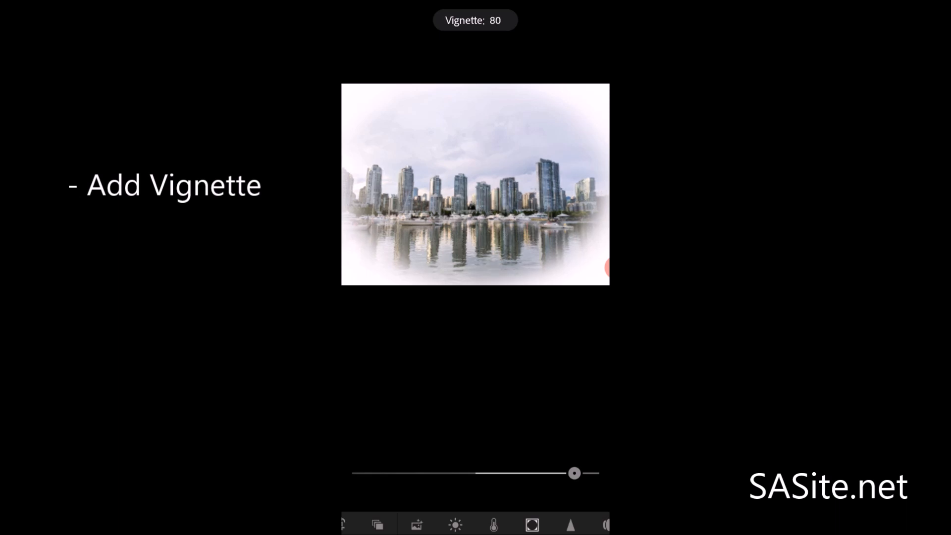
{"action": "left_click_drag", "start_coordinate": [574, 474], "coordinate": [371, 474]}
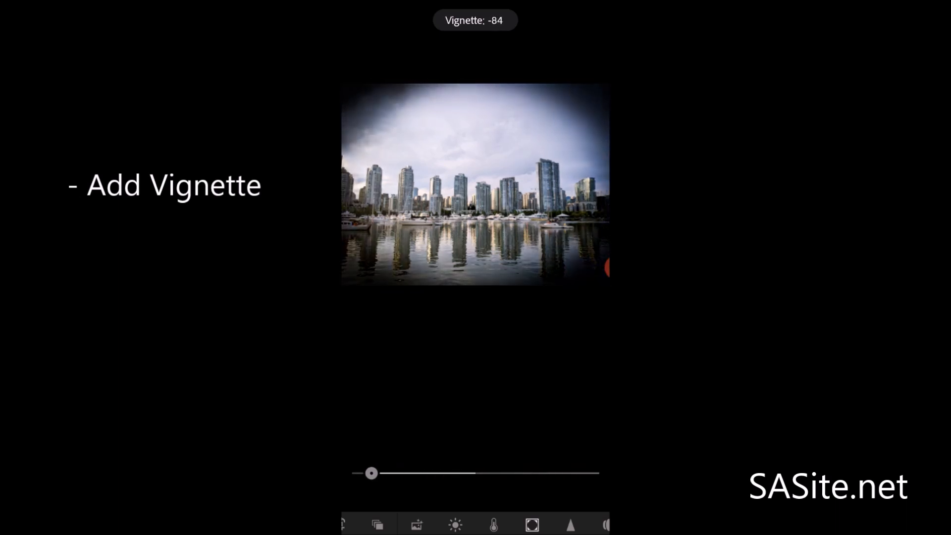
{"action": "left_click_drag", "start_coordinate": [371, 473], "coordinate": [409, 474]}
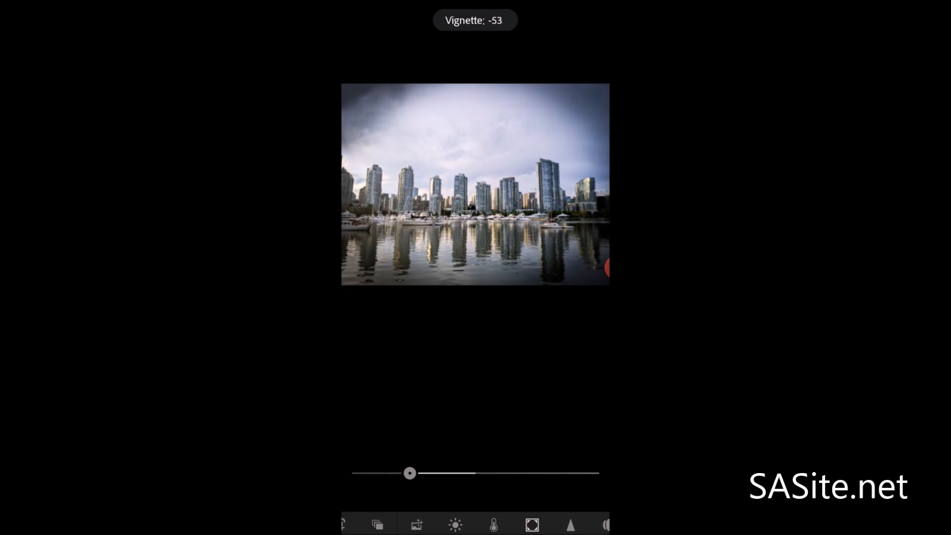
{"action": "left_click_drag", "start_coordinate": [411, 474], "coordinate": [502, 474]}
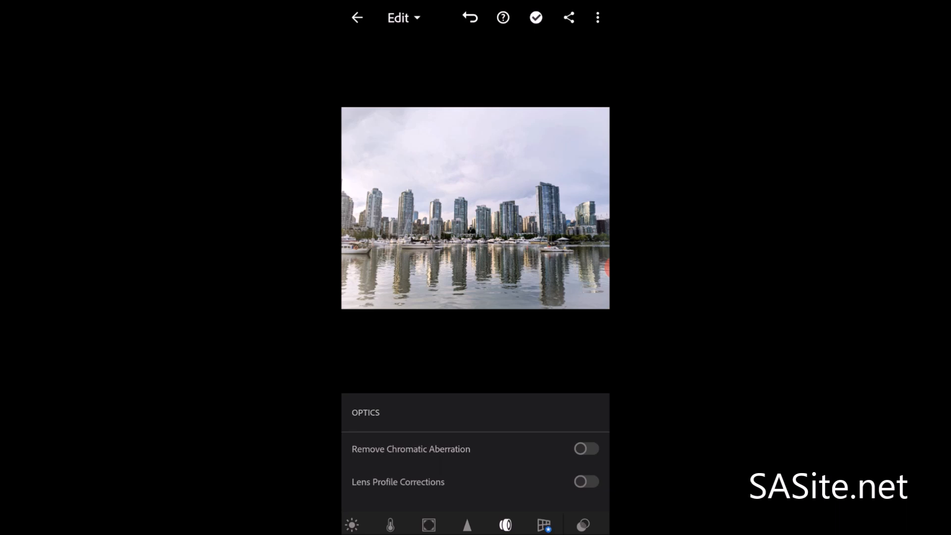
Enable Lens Profile Corrections with the Adobe (Google Pixel 3 Rear Camera) profile
{"action": "left_click", "coordinate": [585, 482]}
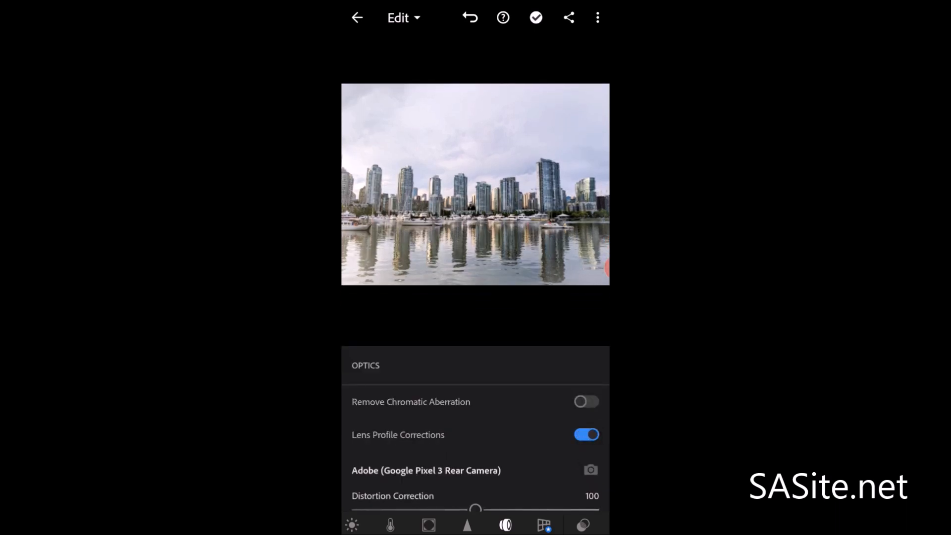